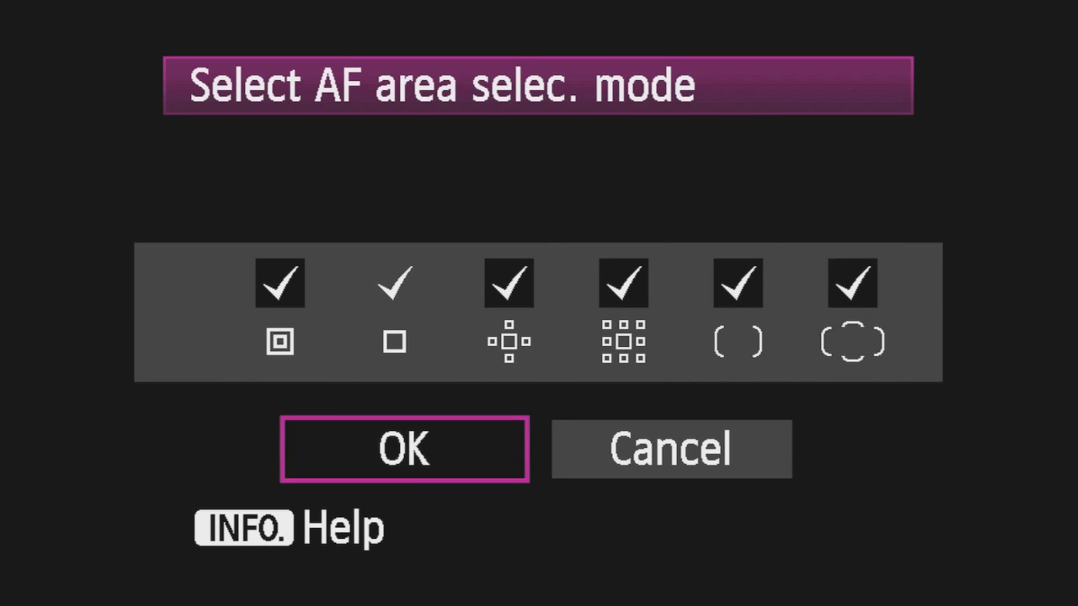
Confirm all six enabled AF area selection modes with OK, returning to shooting
click(404, 449)
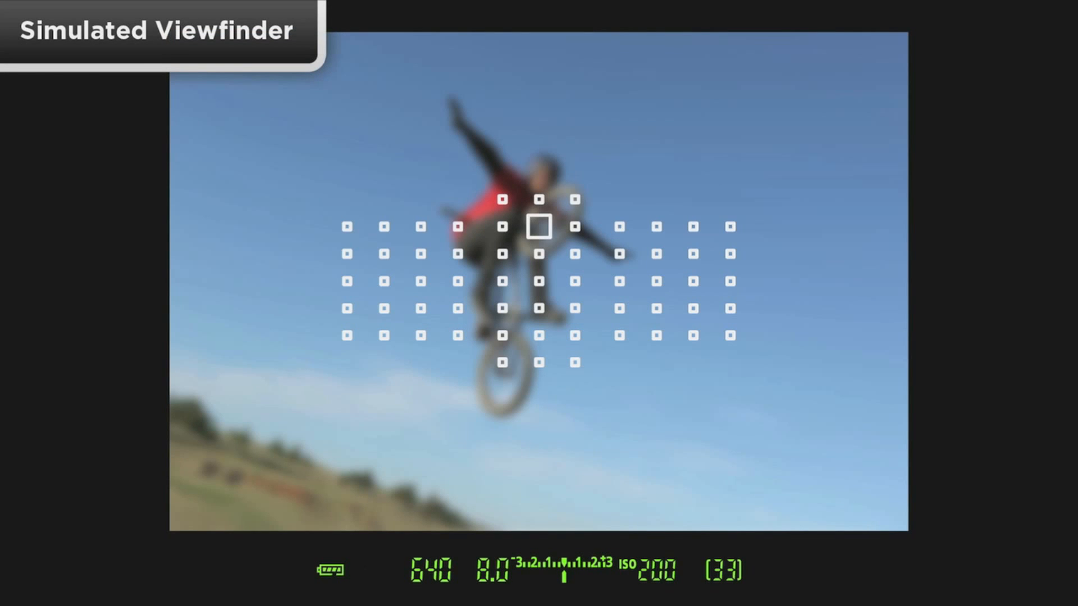
Cycle the viewfinder AF area modes with M-Fn and return to shooting on single-point AF
click(1015, 464)
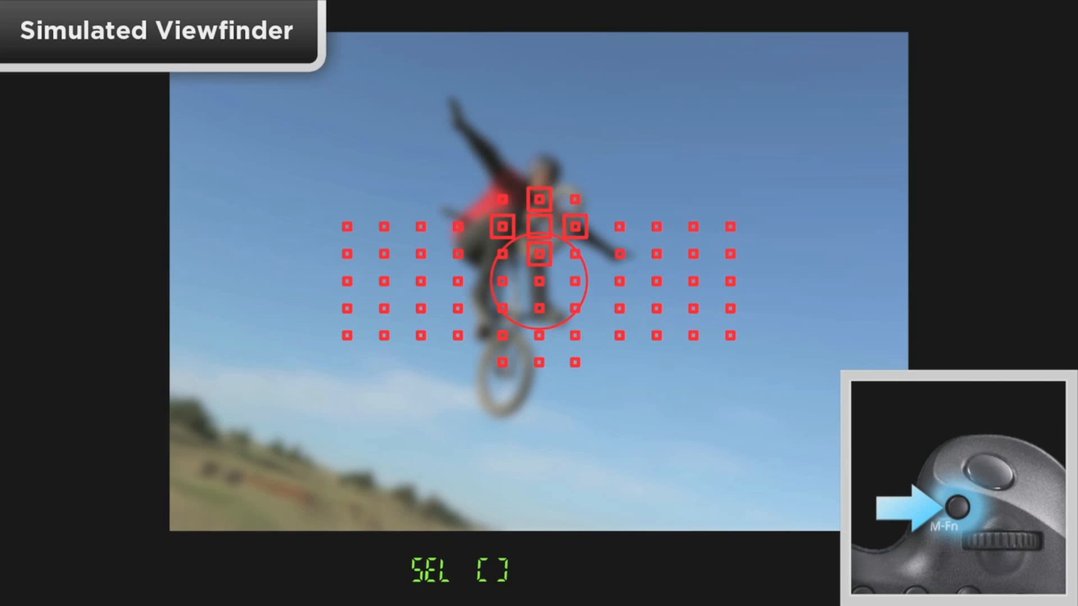
click(931, 505)
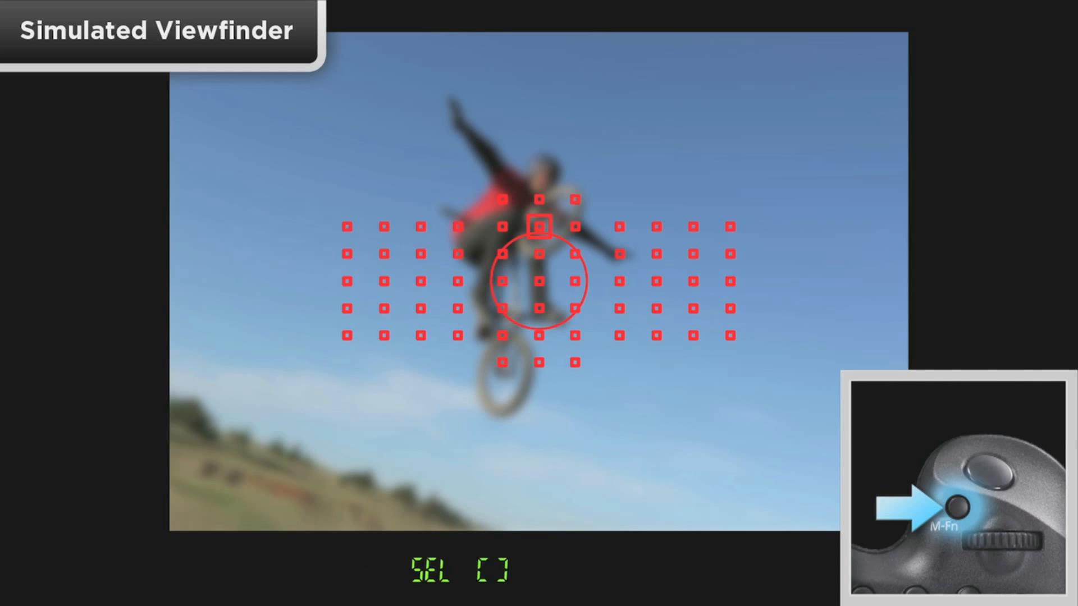
click(945, 505)
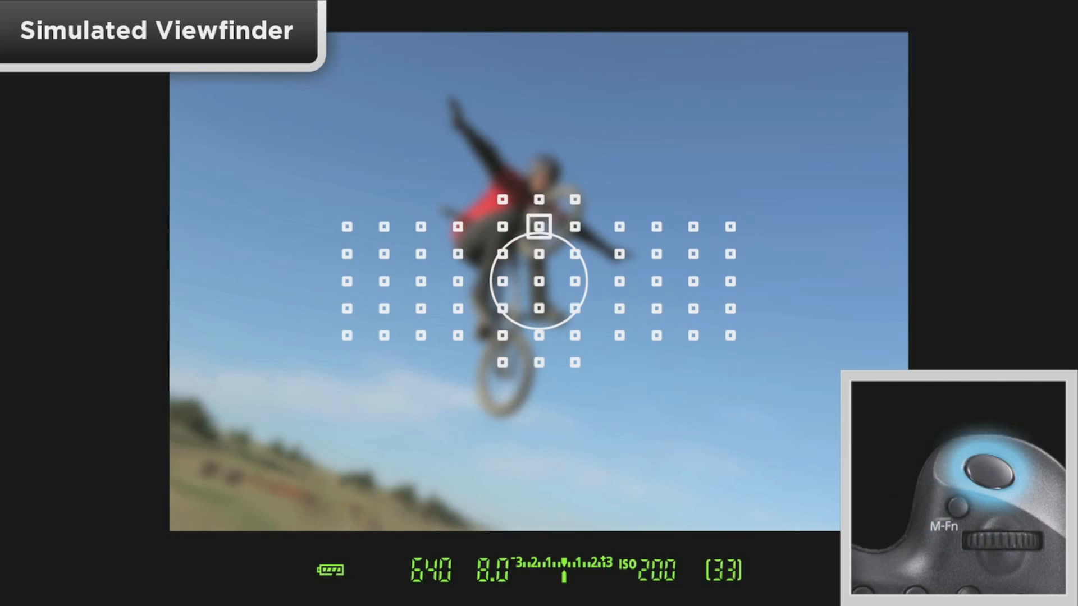